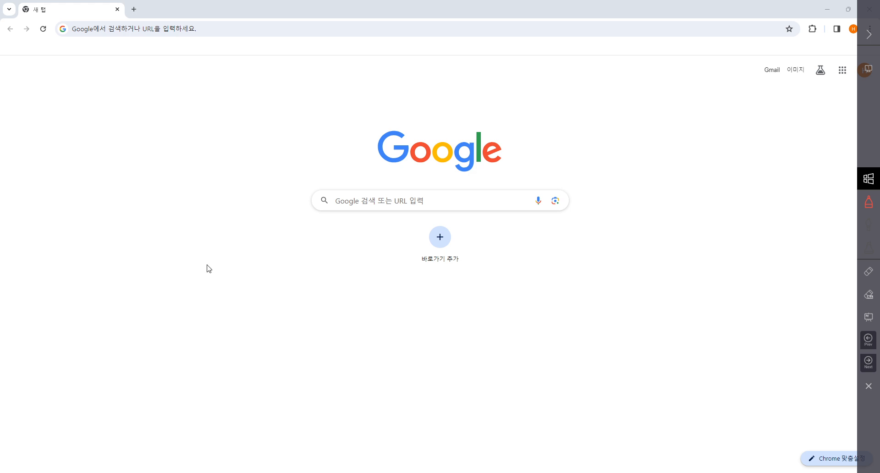
pyautogui.moveTo(170, 129)
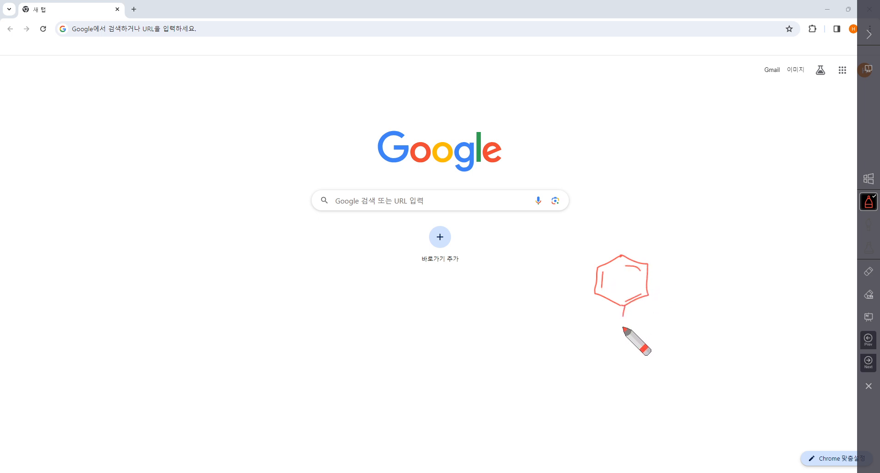
# - Search the web for 'pubchem' and reach the PubChem home page from the nih.gov result
pyautogui.moveTo(624, 321); pyautogui.dragTo(699, 331)
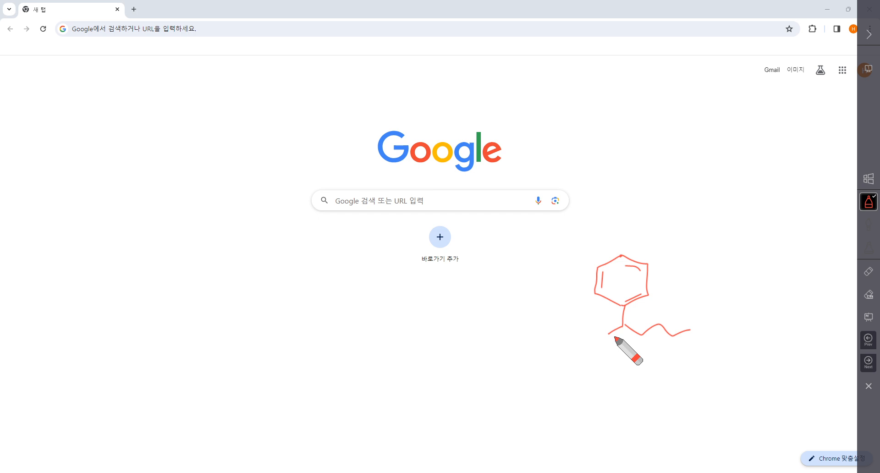
pyautogui.moveTo(845, 370)
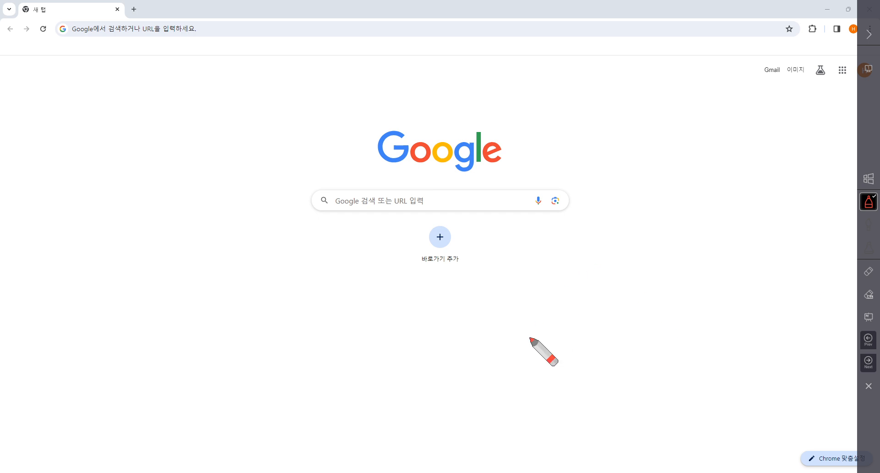
pyautogui.moveTo(558, 323)
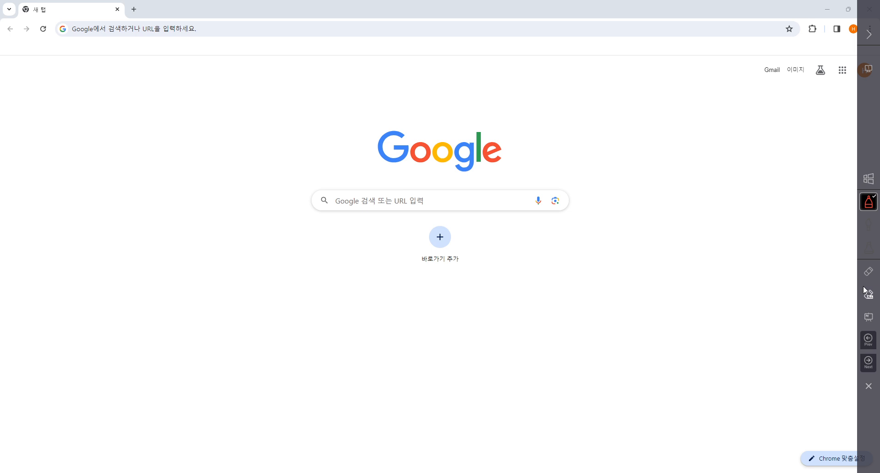
pyautogui.moveTo(868, 296)
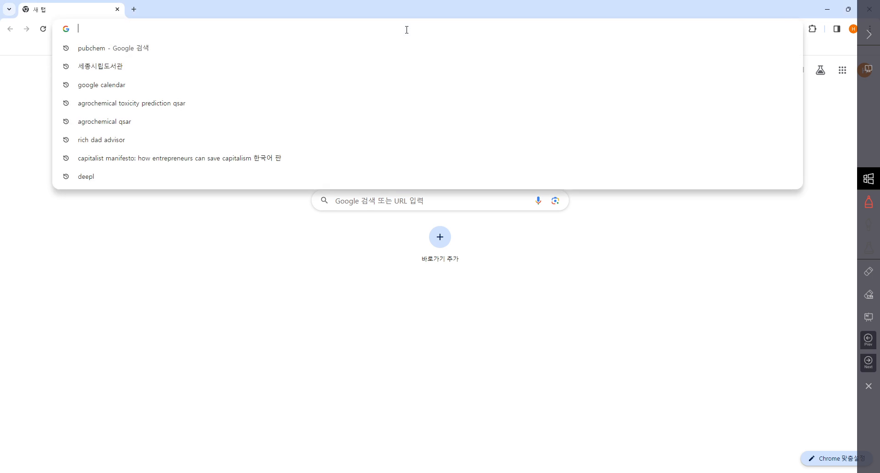
pyautogui.write('pubchem.ncbi.nlm.nih.gov/compound/7469')
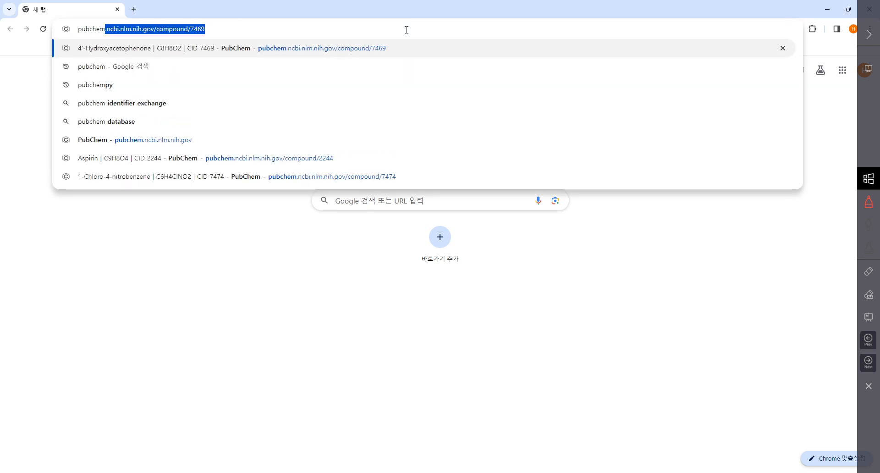
pyautogui.click(91, 66)
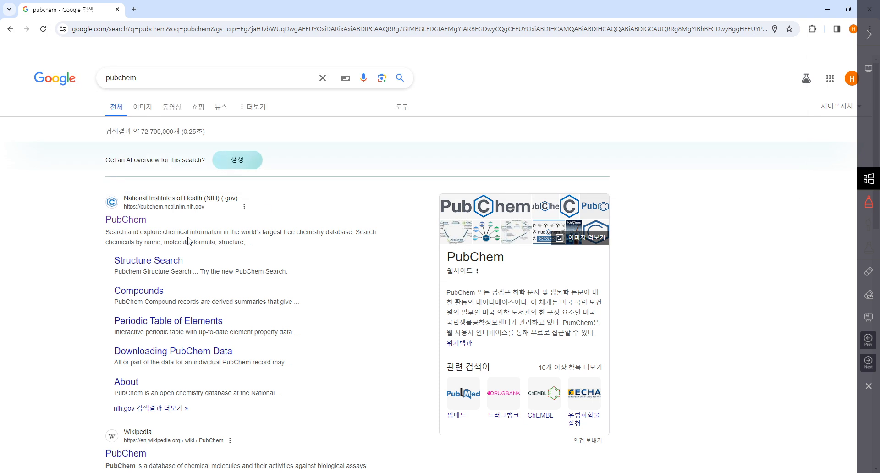
pyautogui.moveTo(94, 243)
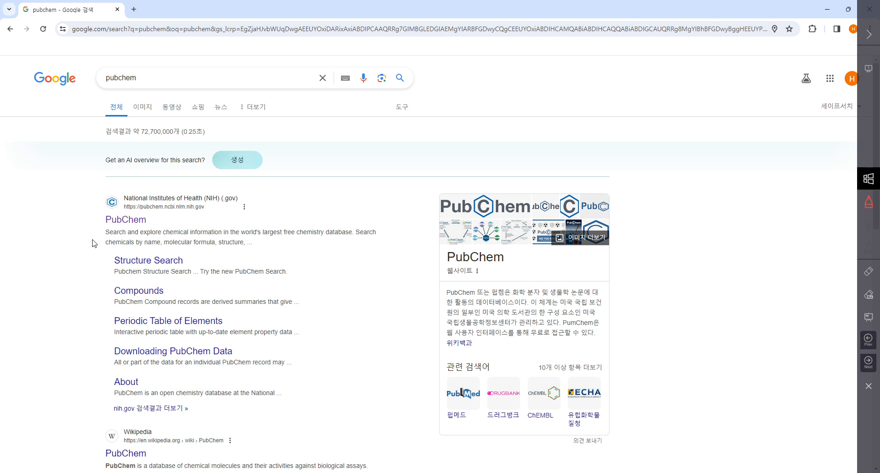
pyautogui.click(125, 219)
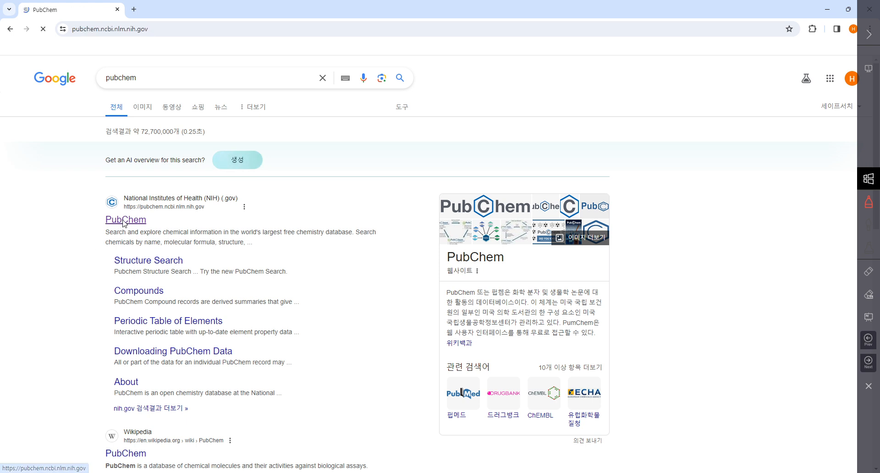
pyautogui.click(126, 219)
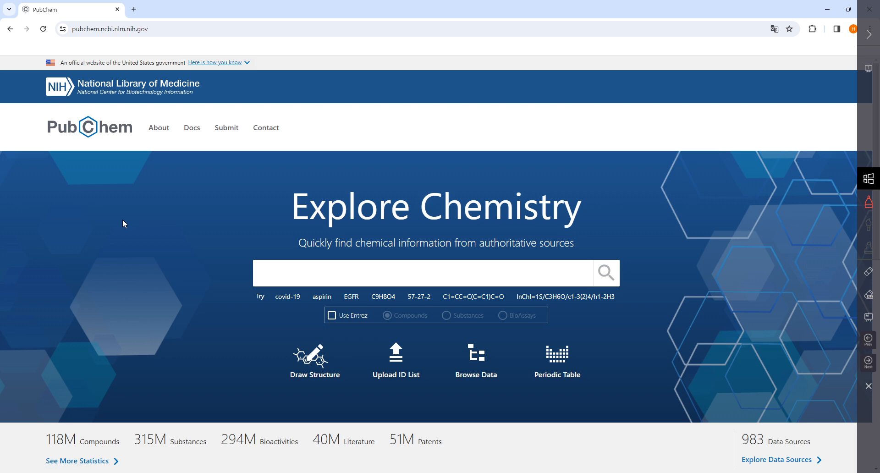
pyautogui.moveTo(59, 431)
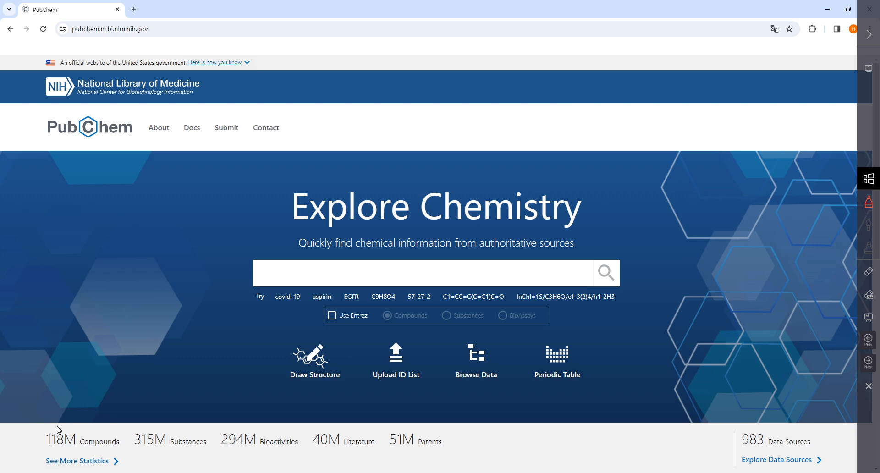
pyautogui.moveTo(176, 433)
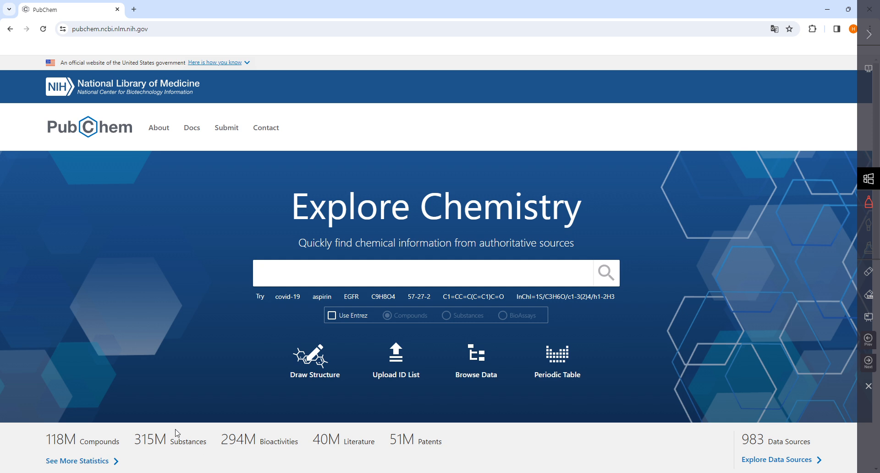
pyautogui.moveTo(198, 456)
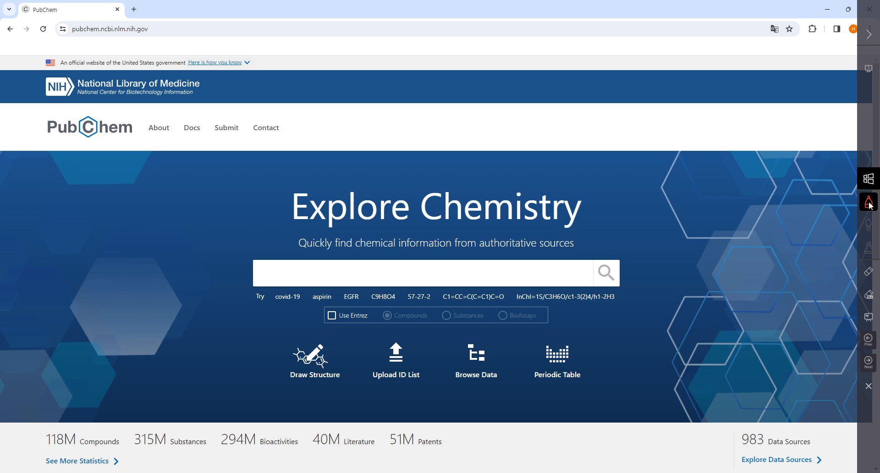
pyautogui.click(869, 202)
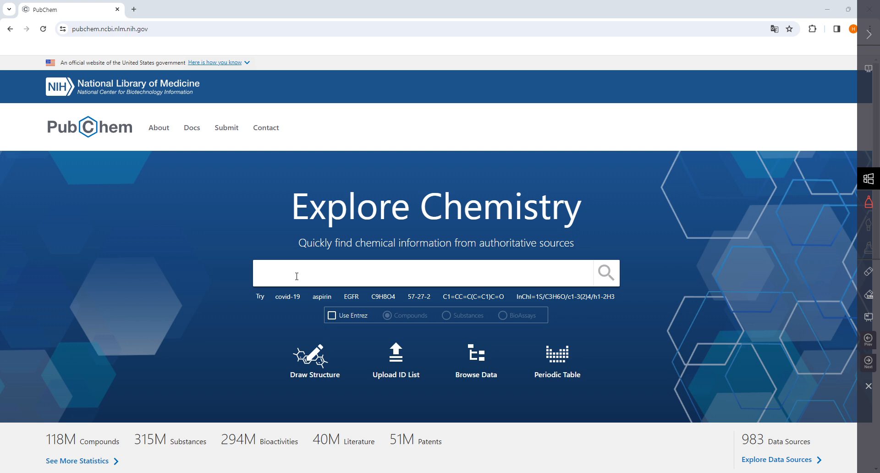
pyautogui.moveTo(321, 296)
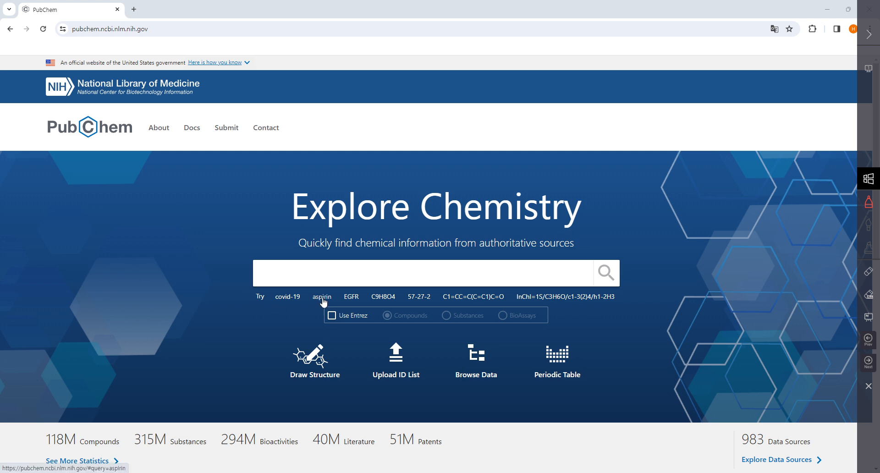
# - Search the aspirin example query and bring the CID 2244 summary to its 1.1 2D Structure section
pyautogui.click(322, 296)
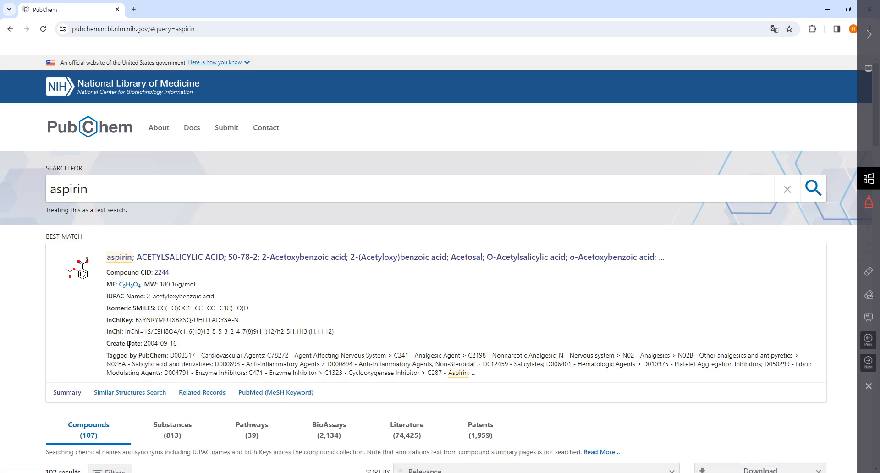
pyautogui.scroll(-3)
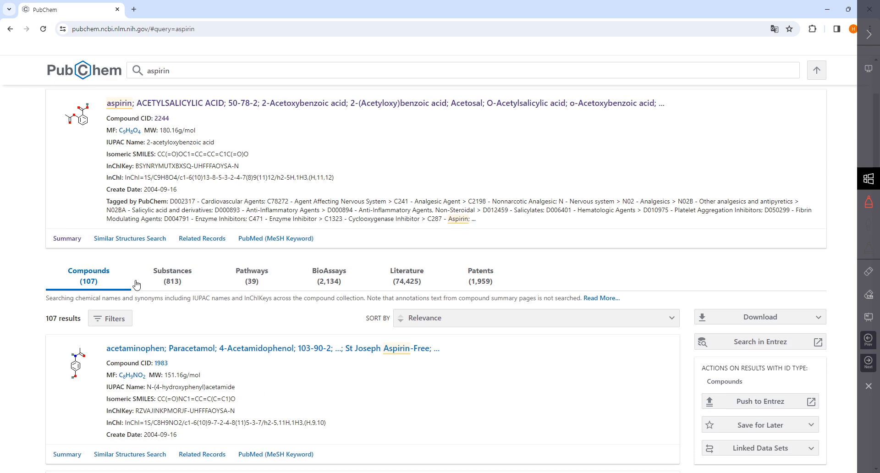
pyautogui.scroll(-3)
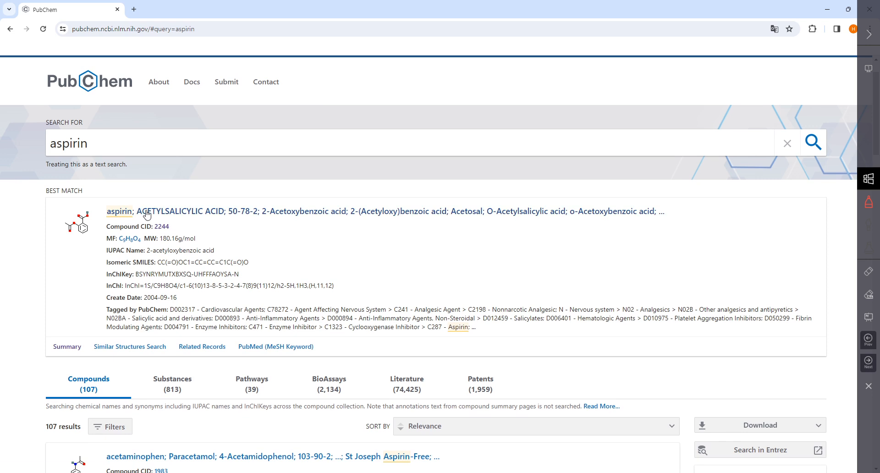
pyautogui.click(118, 212)
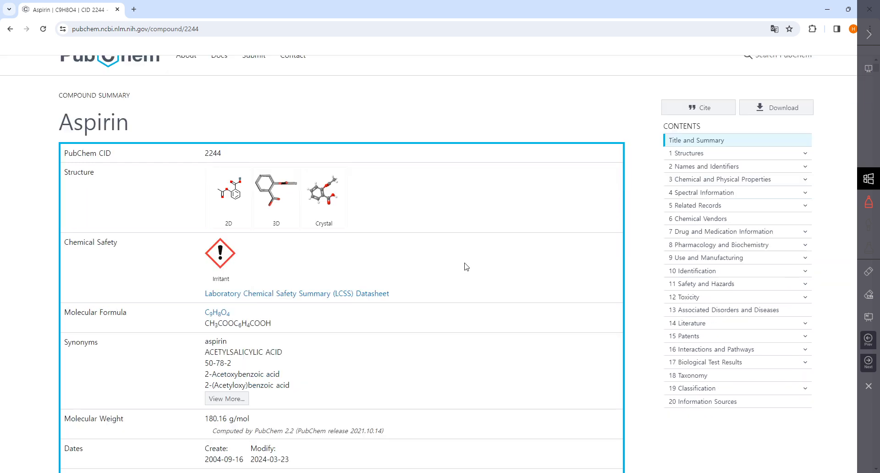
pyautogui.scroll(-3)
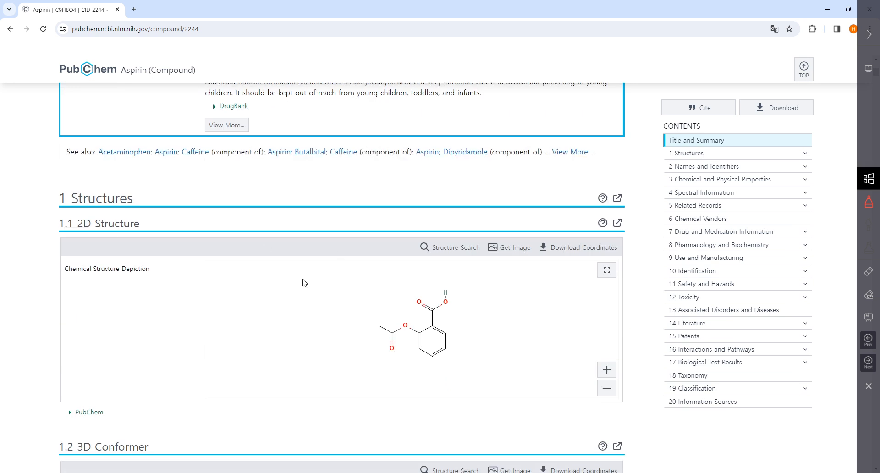
pyautogui.moveTo(519, 222)
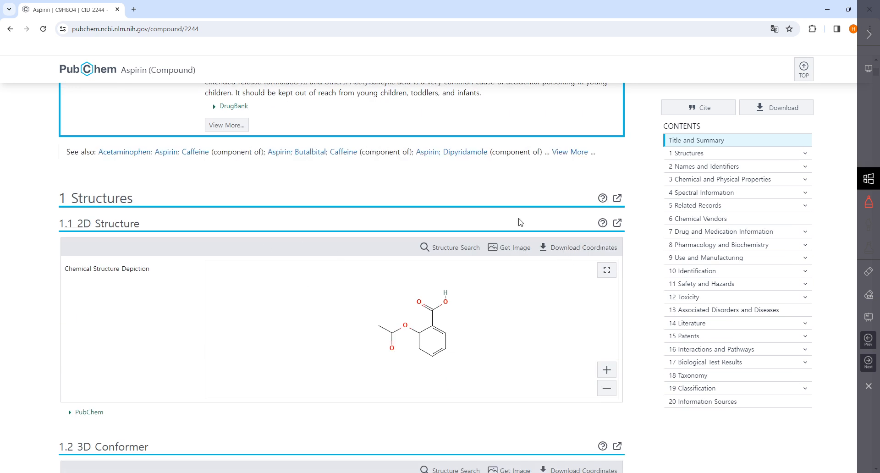
# - Save the 2D structure as Structure2D_COMPOUND_CID_2244.sdf and show it in the desktop folder
pyautogui.click(578, 247)
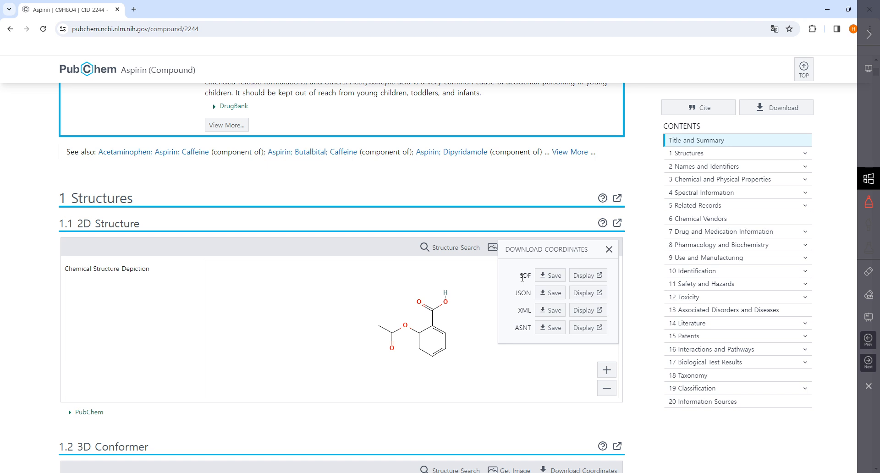
pyautogui.click(550, 275)
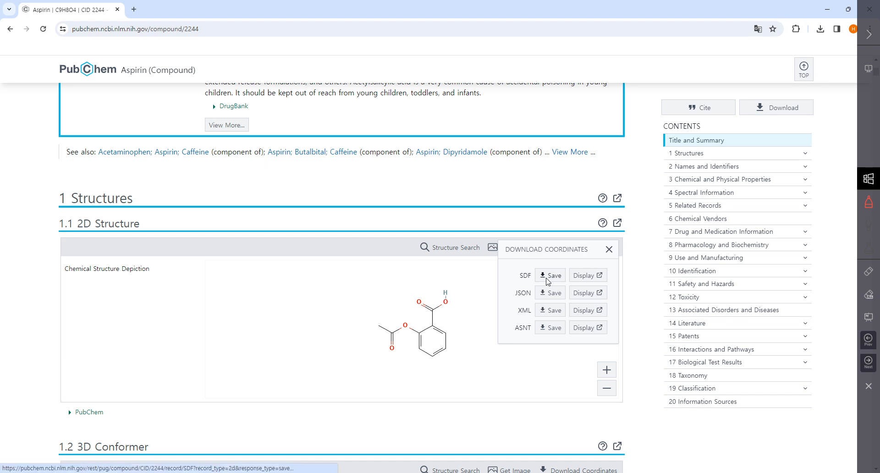
pyautogui.click(549, 276)
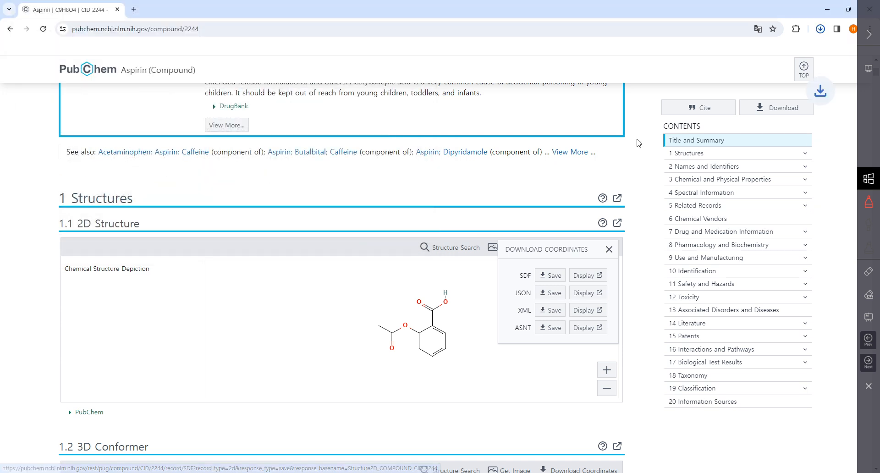
pyautogui.click(550, 276)
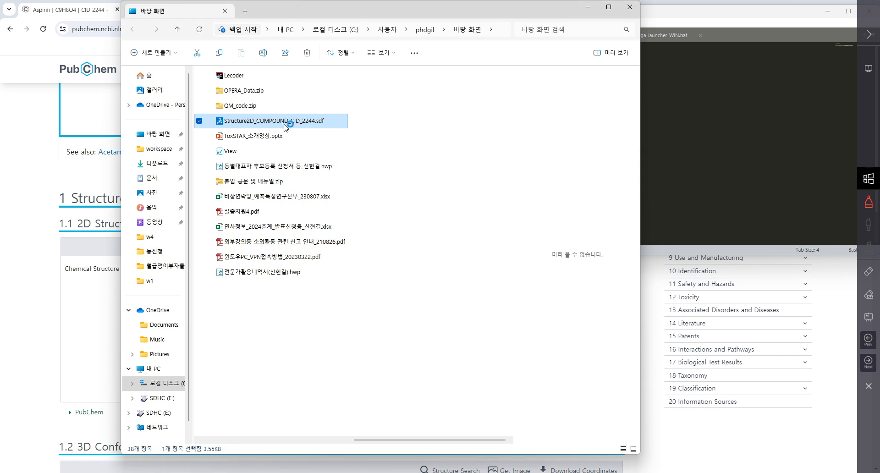
pyautogui.doubleClick(258, 121)
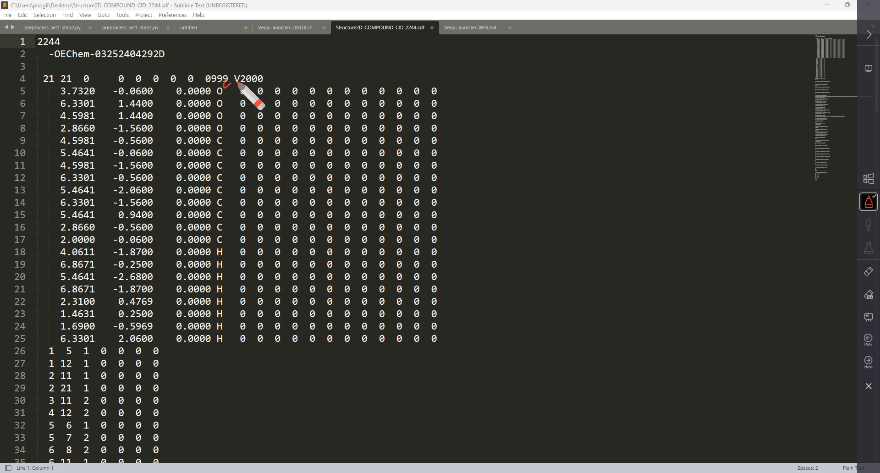
pyautogui.moveTo(242, 106)
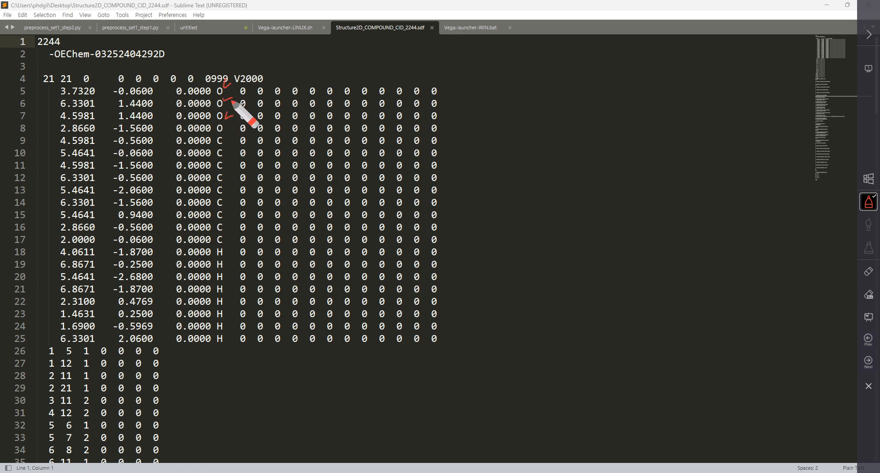
pyautogui.moveTo(87, 90)
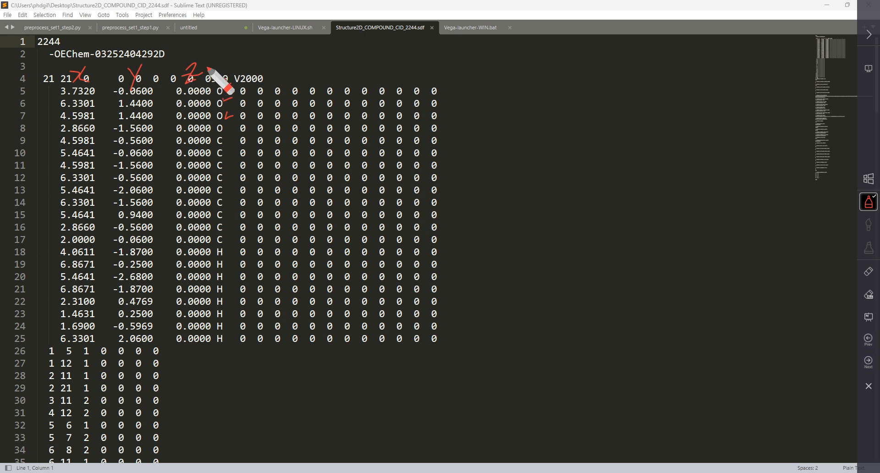
pyautogui.moveTo(547, 90)
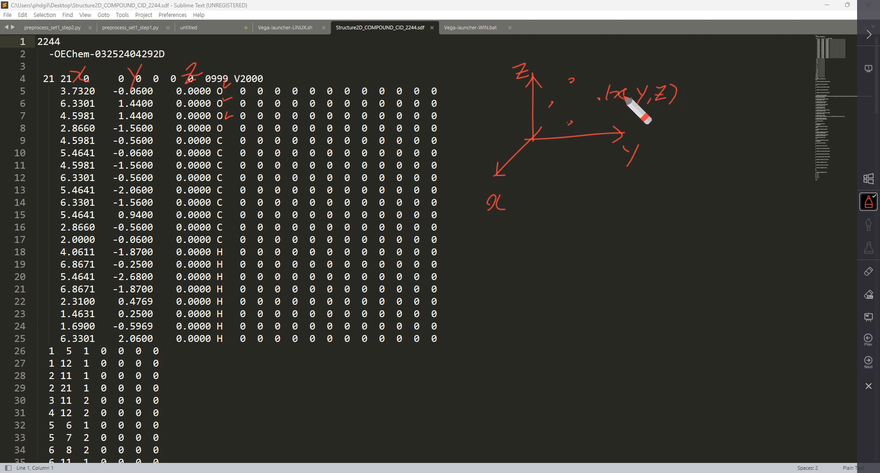
pyautogui.moveTo(40, 341); pyautogui.dragTo(460, 351)
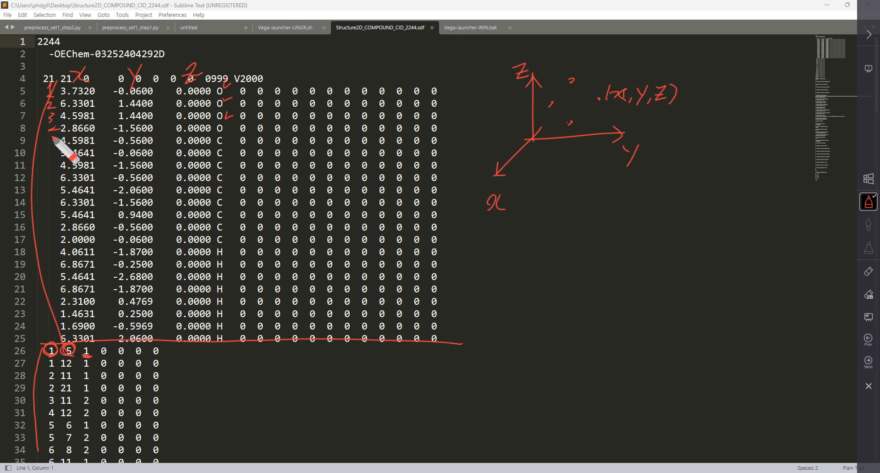
pyautogui.moveTo(92, 365)
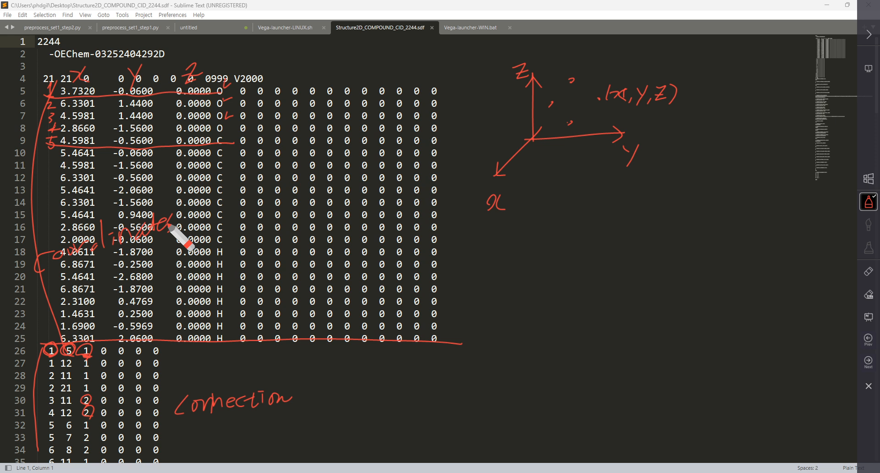
pyautogui.moveTo(365, 329)
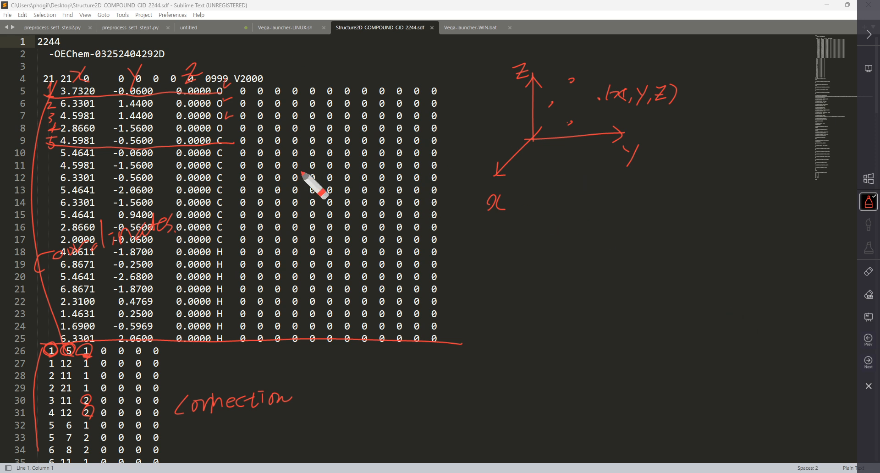
pyautogui.moveTo(220, 404)
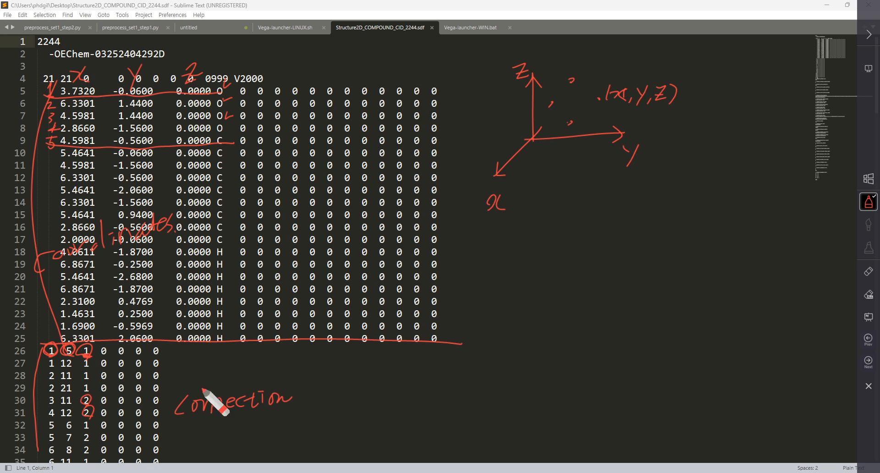
pyautogui.moveTo(390, 281)
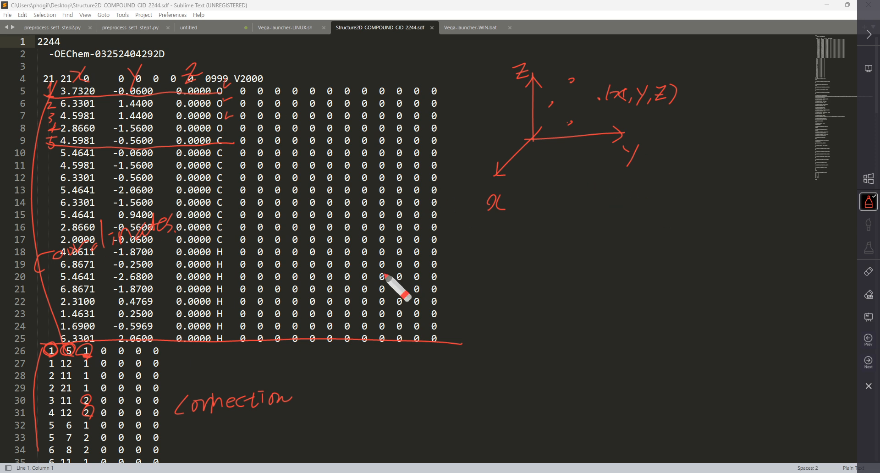
pyautogui.moveTo(860, 315)
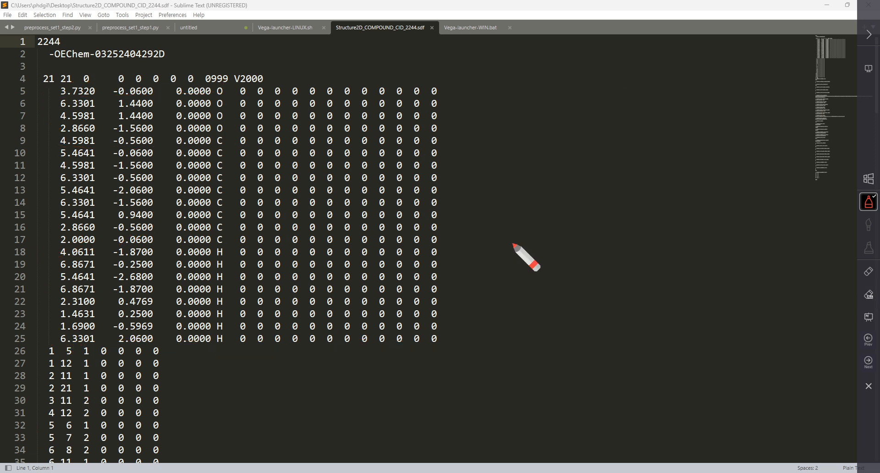
pyautogui.moveTo(474, 121)
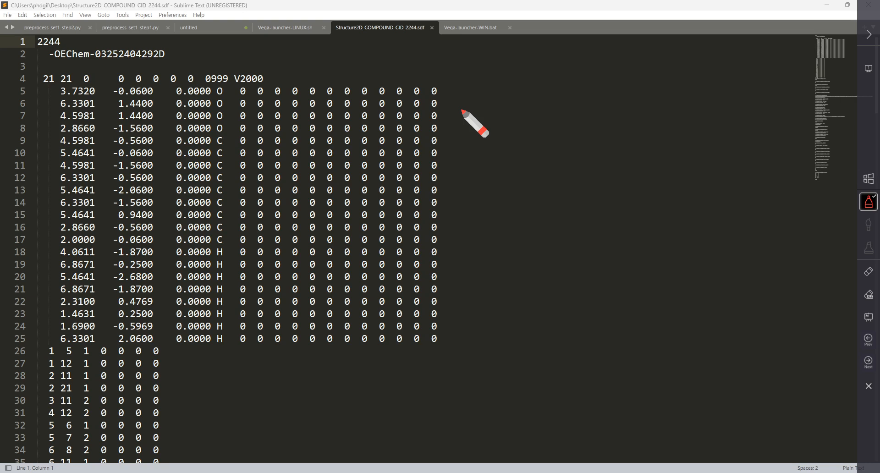
pyautogui.moveTo(387, 151)
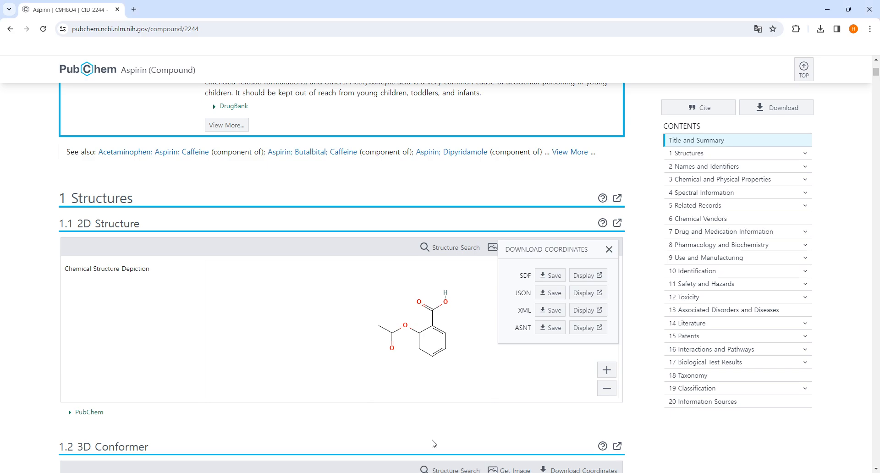
# - Scroll the aspirin PubChem page down toward its crystal structures section
pyautogui.scroll(-3)
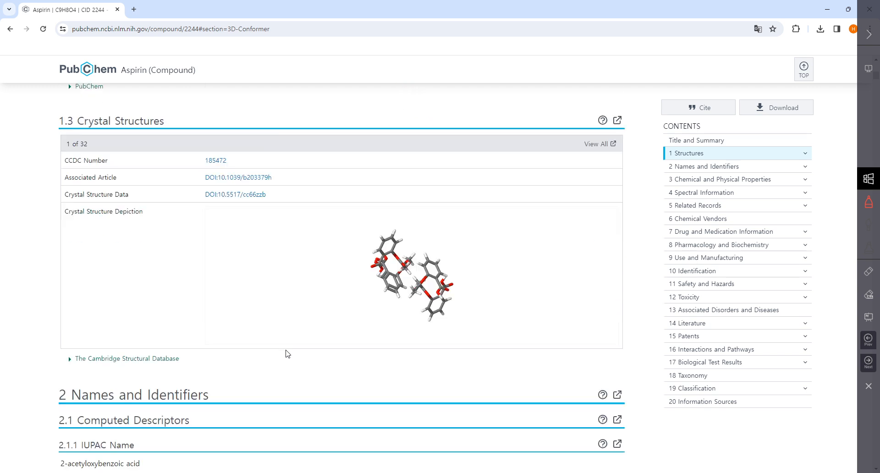
# - Select aspirin's canonical SMILES under Names and Identifiers, then switch to Sublime Text
pyautogui.click(709, 166)
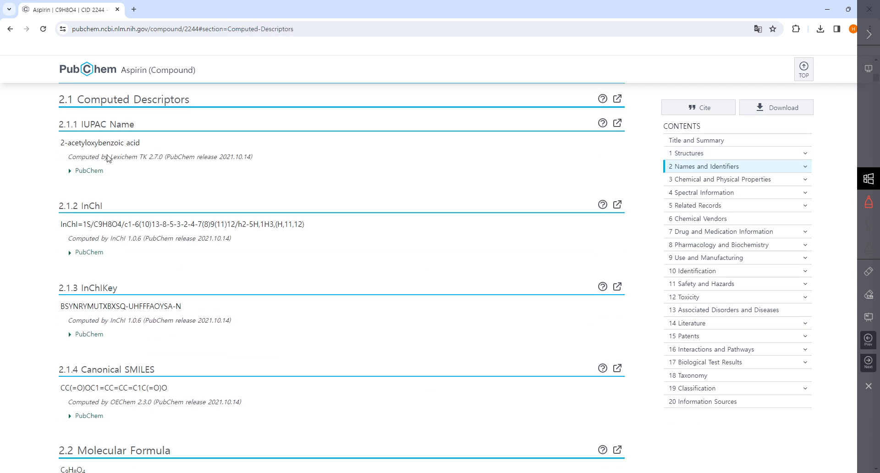
pyautogui.scroll(-3)
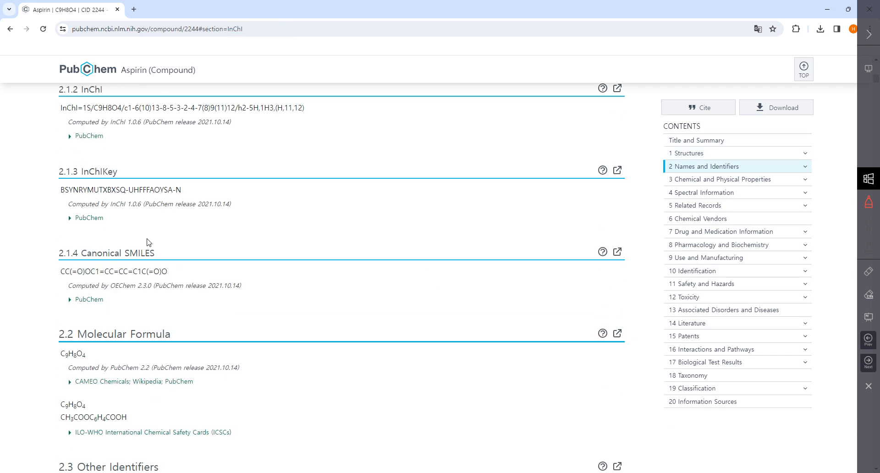
pyautogui.doubleClick(112, 272)
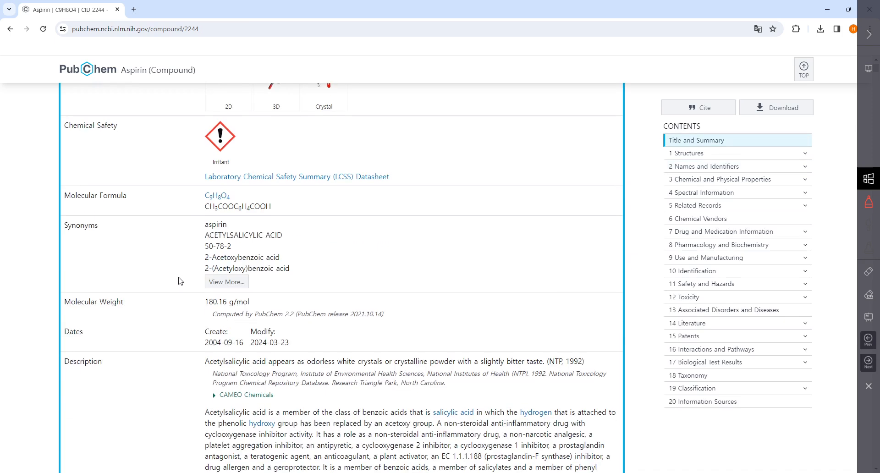
pyautogui.scroll(-3)
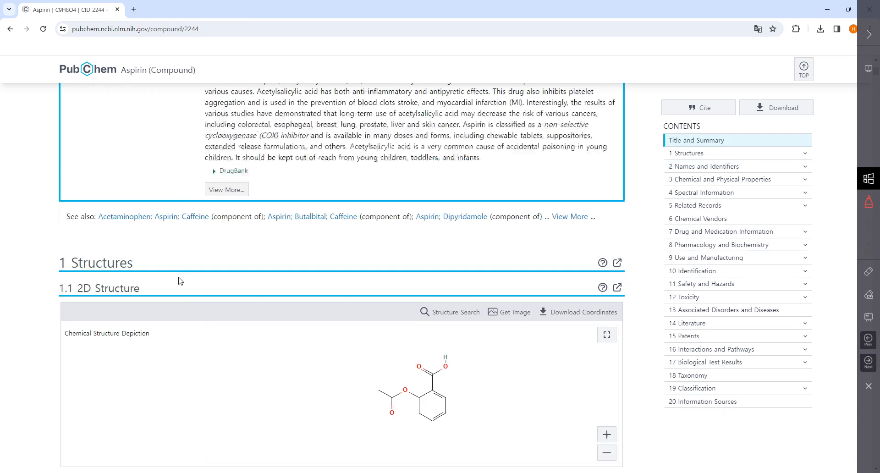
pyautogui.scroll(-3)
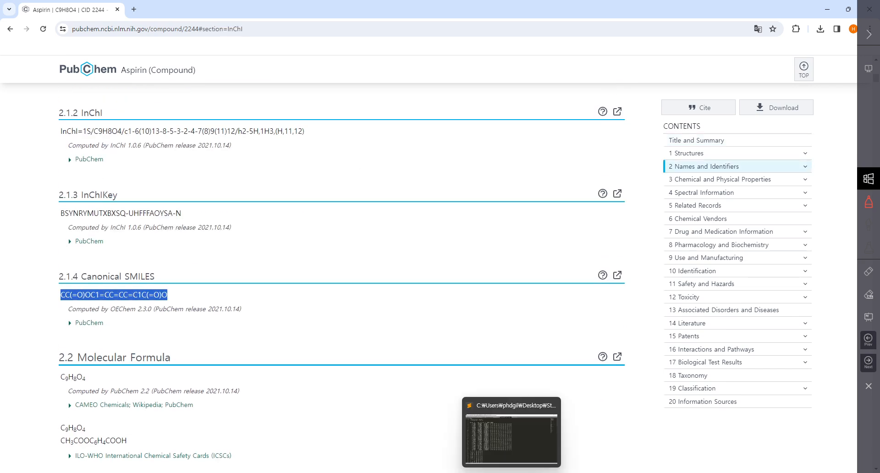
pyautogui.click(22, 15)
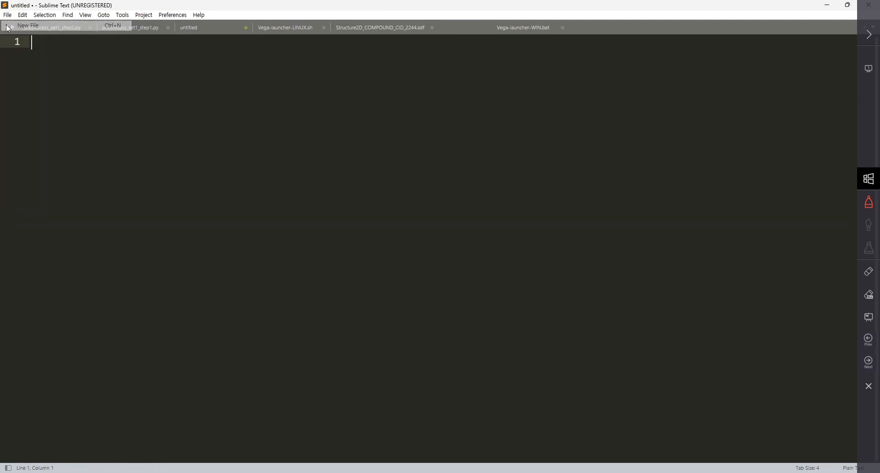
# - Paste CC(=O)OC1=CC=CC=C1C(=O)O into the new file with the 2D drawing alongside
pyautogui.write('CC(=O)OC1=CC=CC=C1C(=O)O')
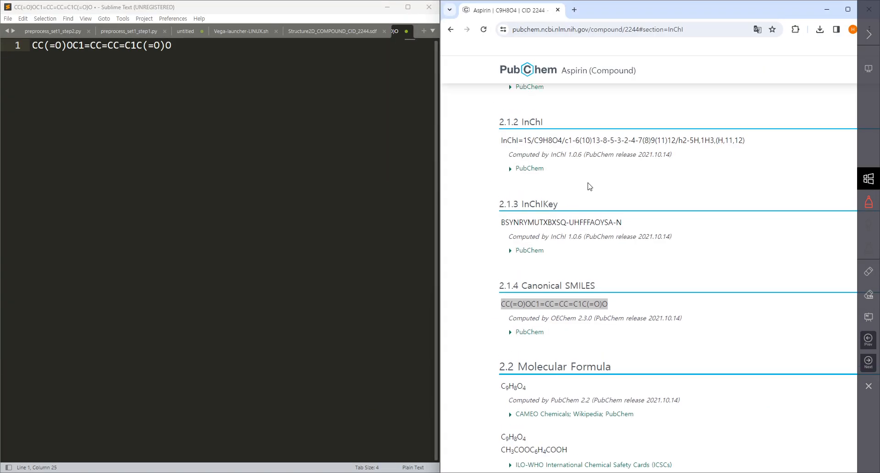
pyautogui.doubleClick(529, 304)
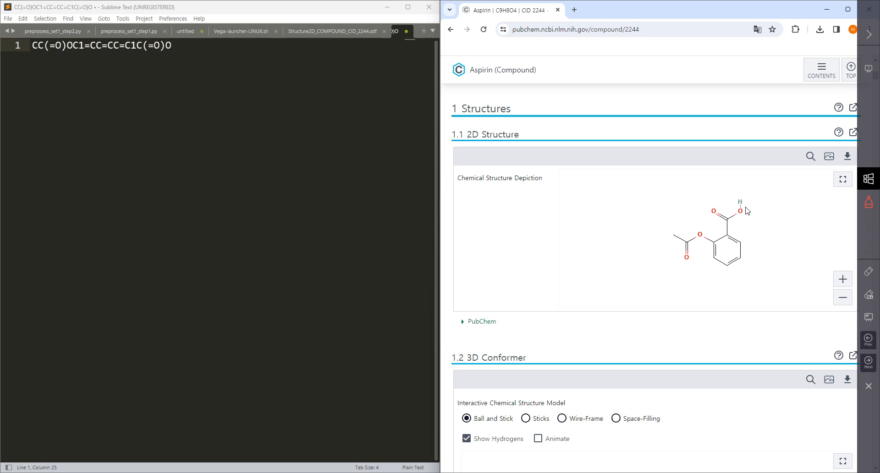
pyautogui.moveTo(664, 228)
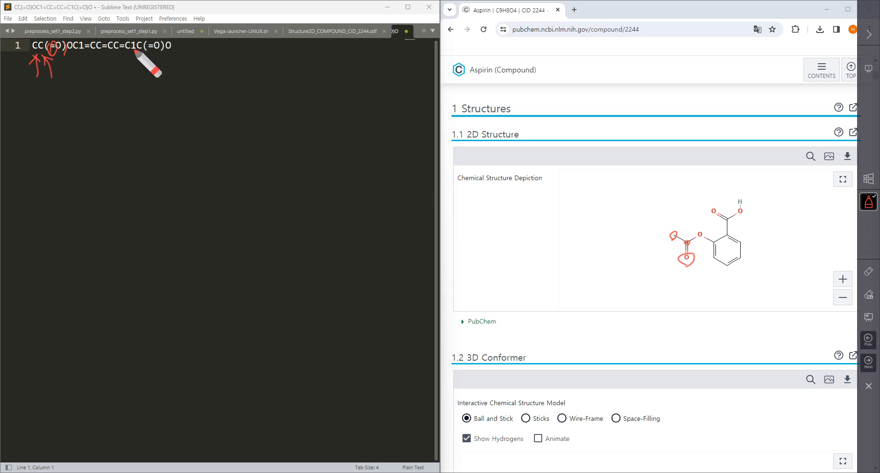
pyautogui.moveTo(688, 289)
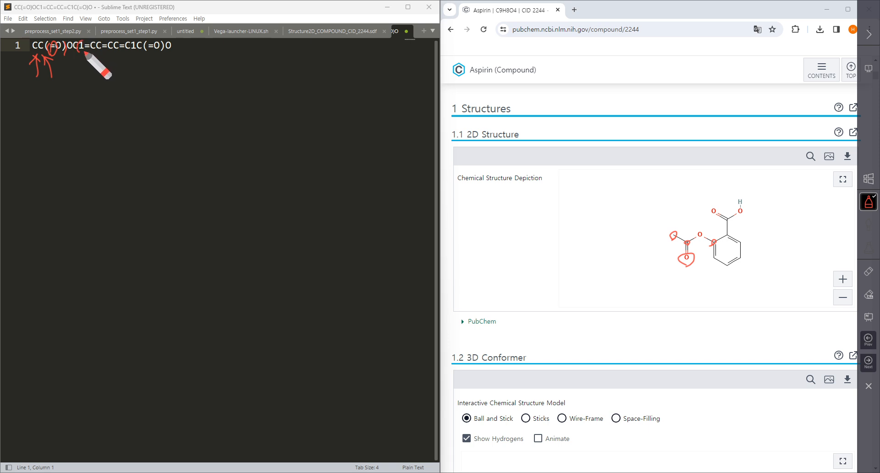
pyautogui.moveTo(93, 47)
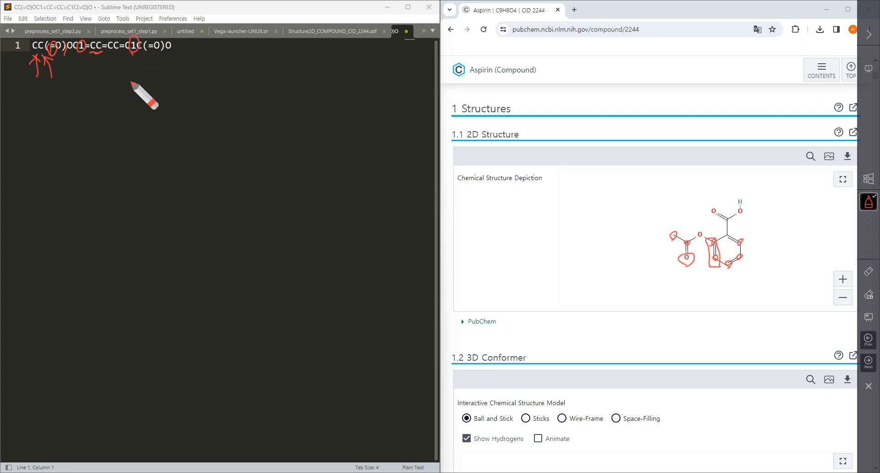
pyautogui.moveTo(733, 249)
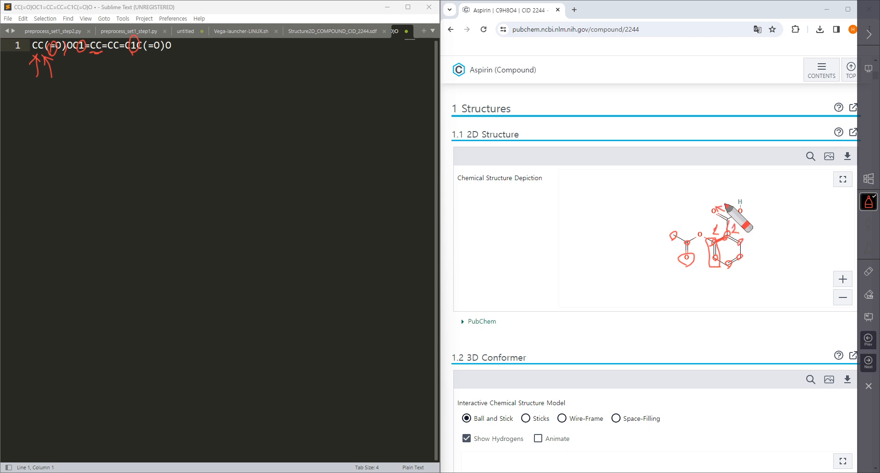
pyautogui.moveTo(175, 67)
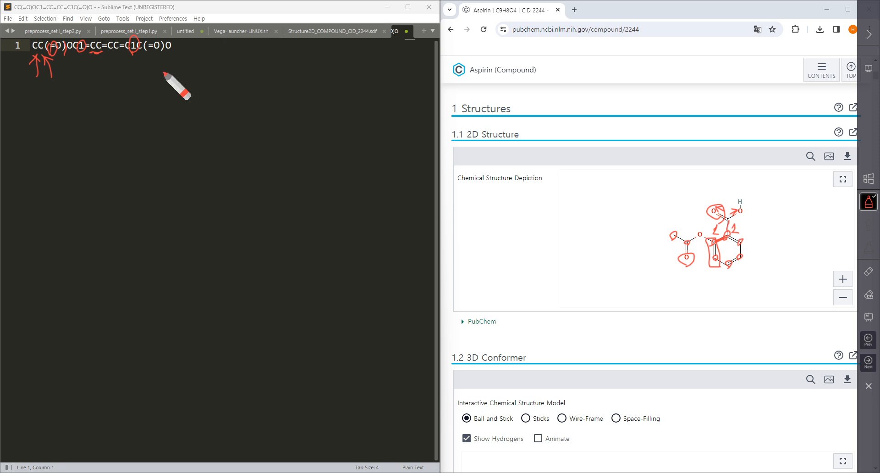
# - Adjust the screen pen's colour and thickness for the red markup notes
pyautogui.click(869, 201)
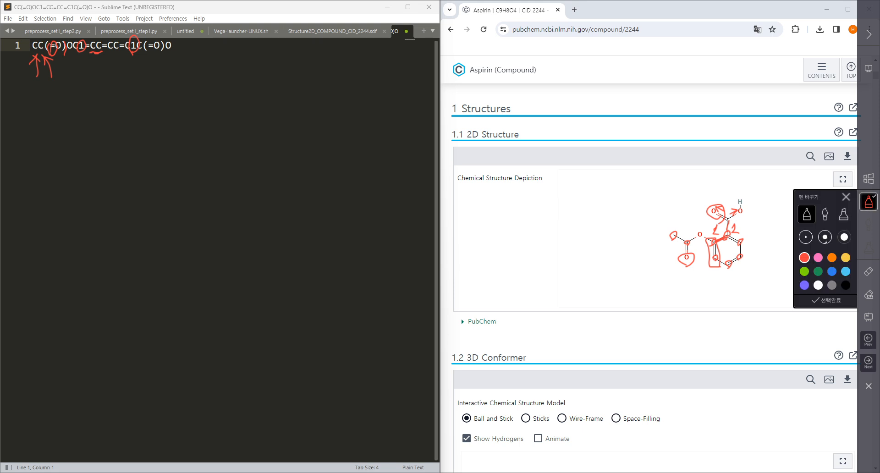
pyautogui.click(869, 201)
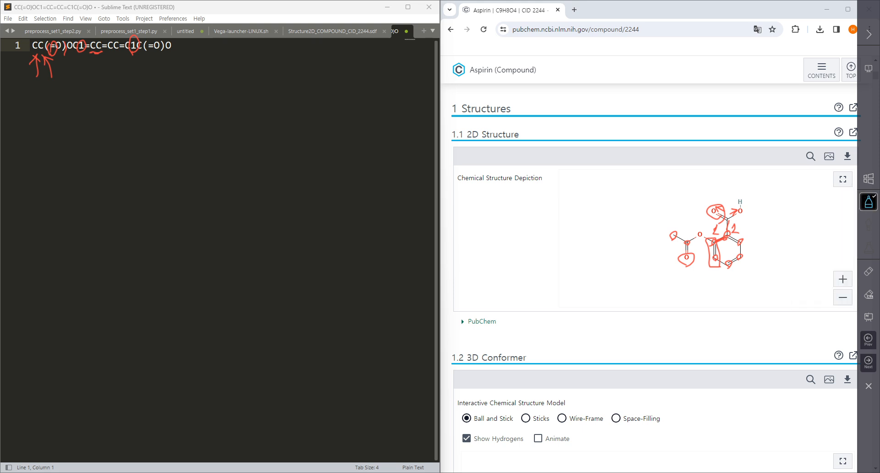